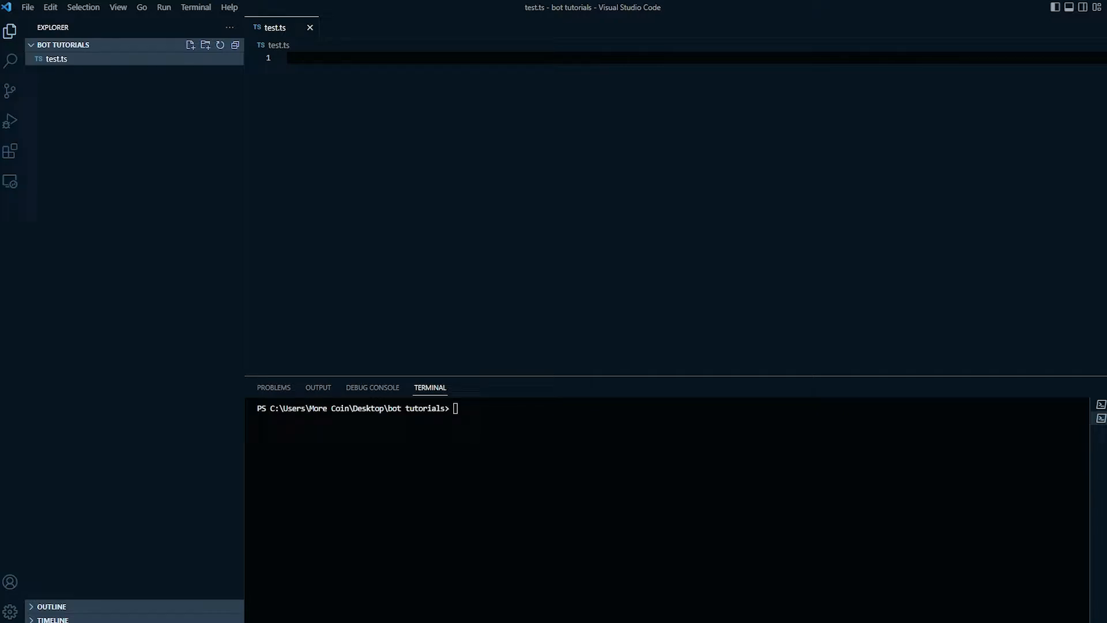
Step: Enter npm install -g typescript in the integrated terminal, then clear the prompt
text(npm)
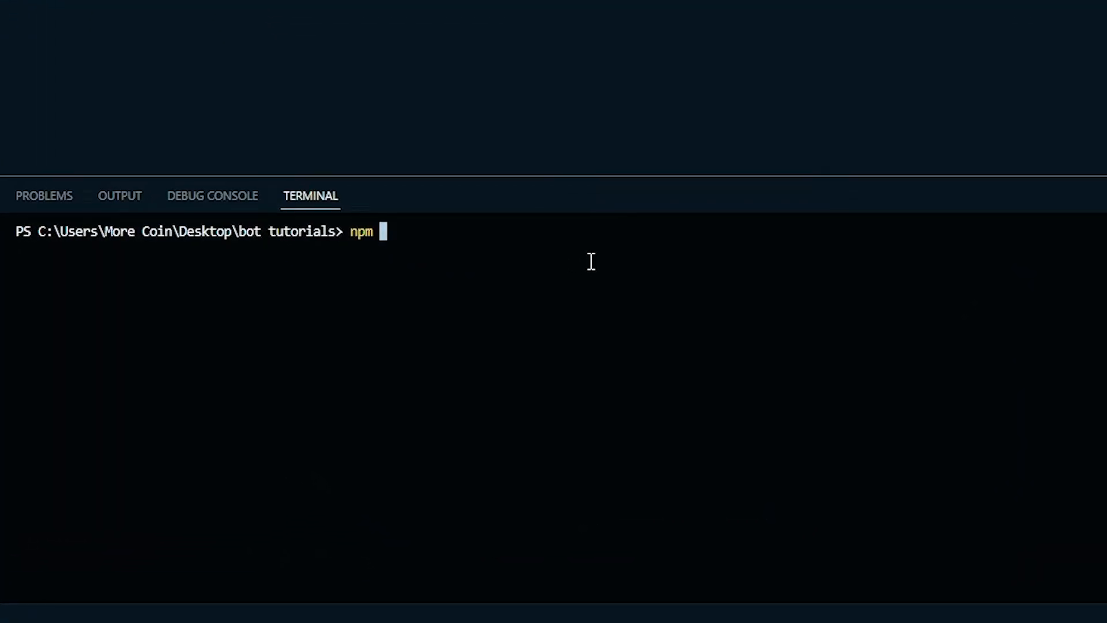
text(install -g ty)
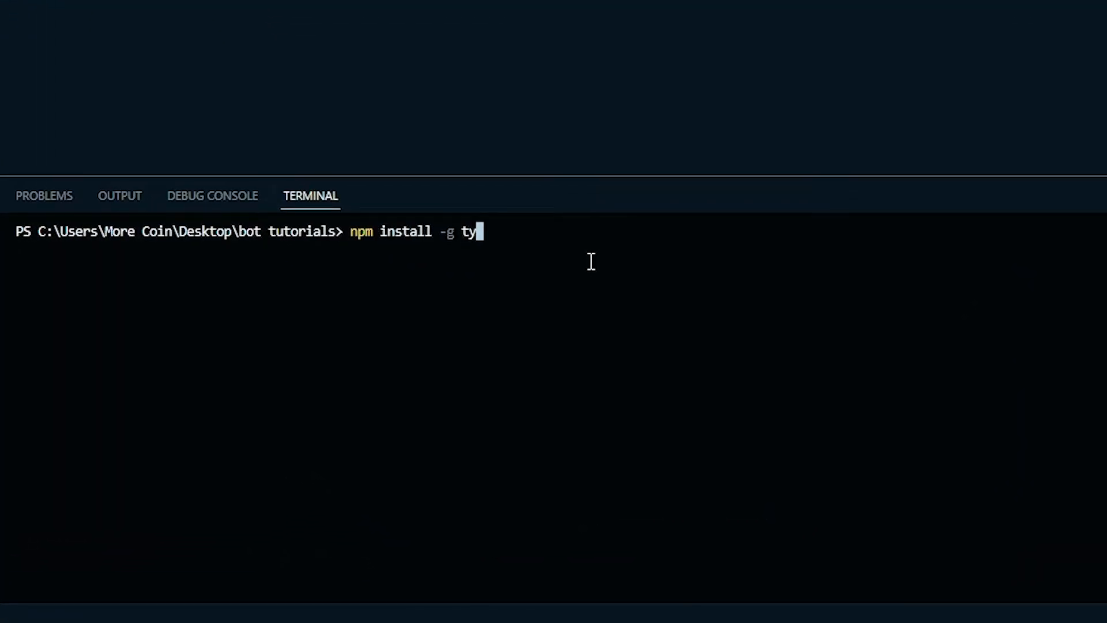
text(pescript)
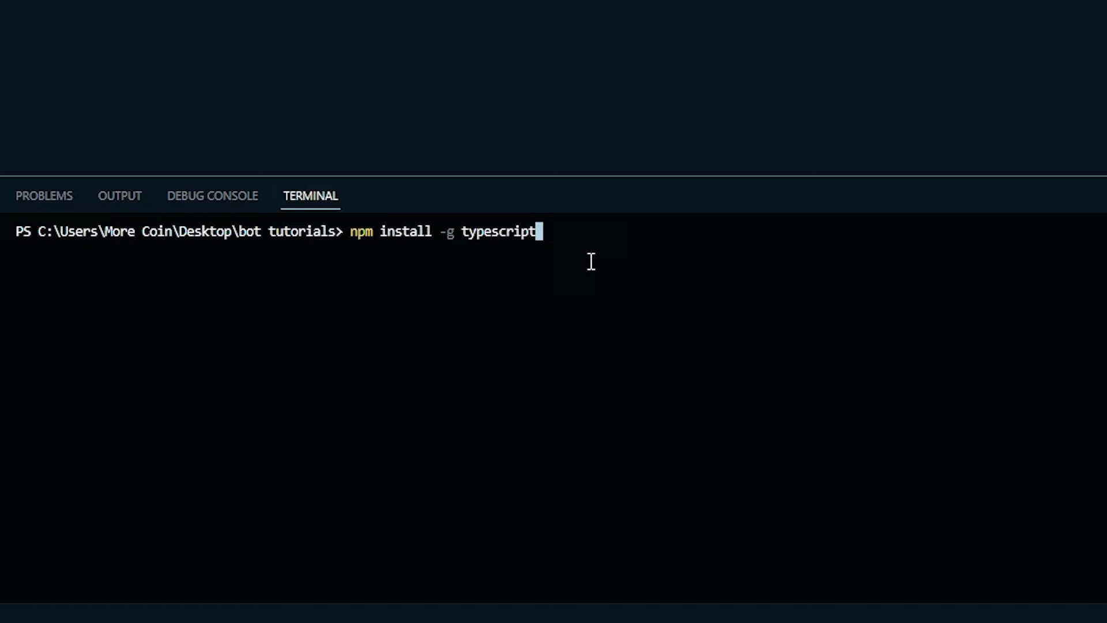
key(Backspace)
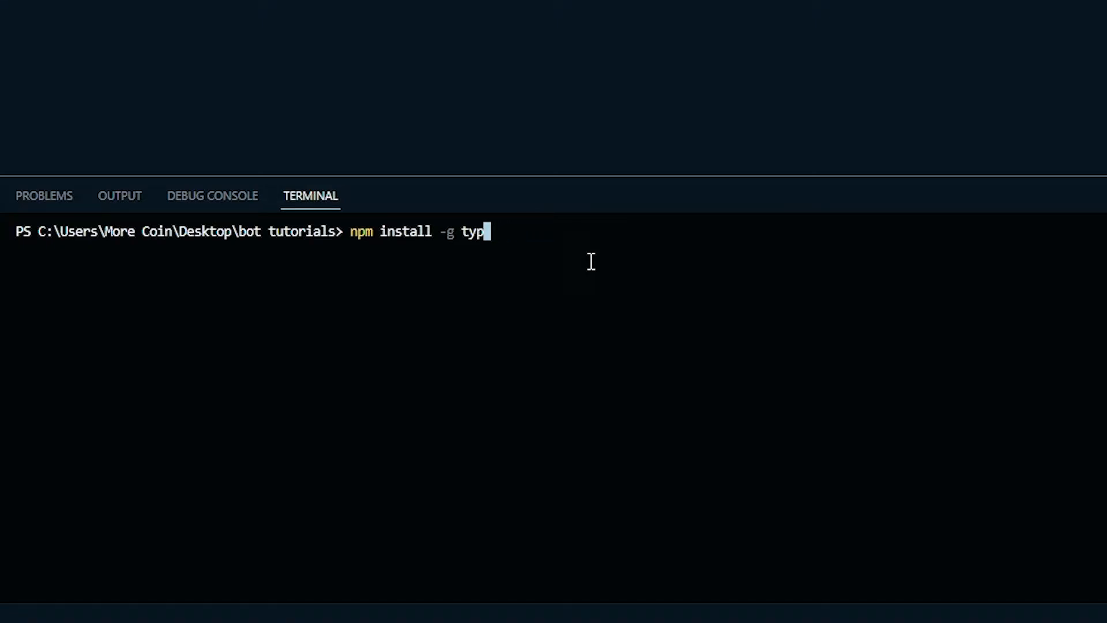
key(ctrl+c)
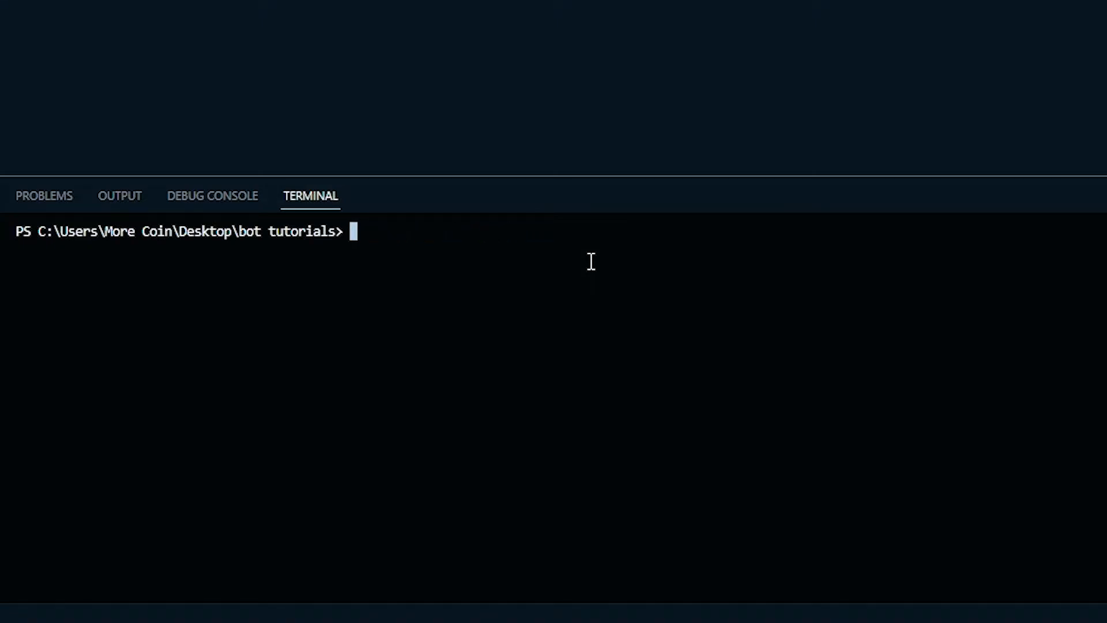
Step: Run tsc -v in the terminal to confirm TypeScript version 4.9.3
text(tsc)
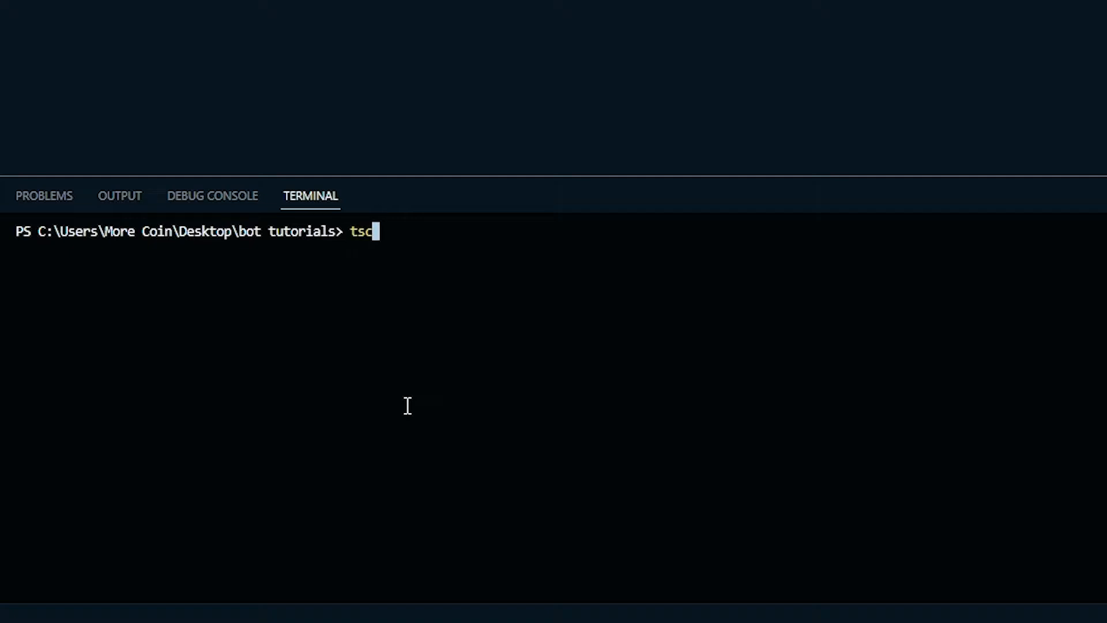
text(-v)
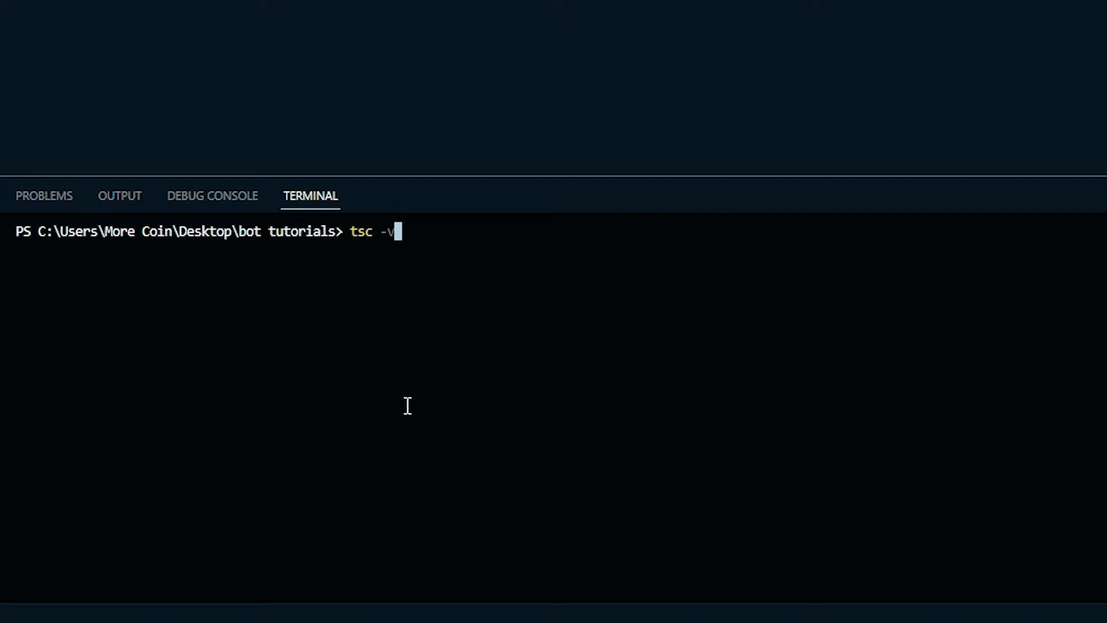
key(Return)
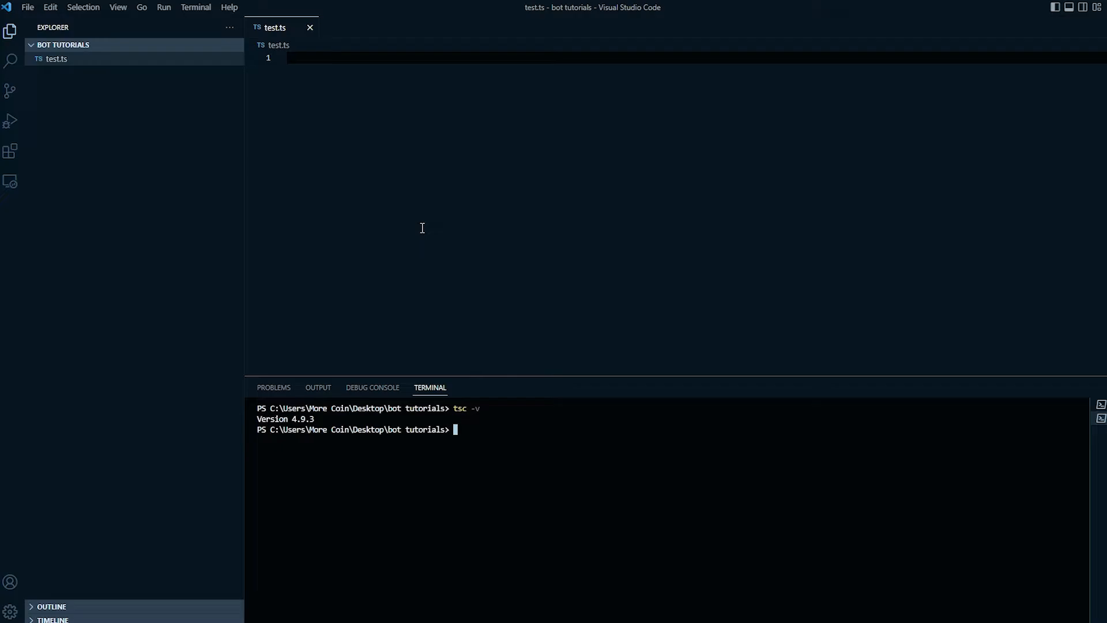
Step: Write console.log("hello") in test.ts, compile it with tsc test.ts, and start typing node test
text(console.log()
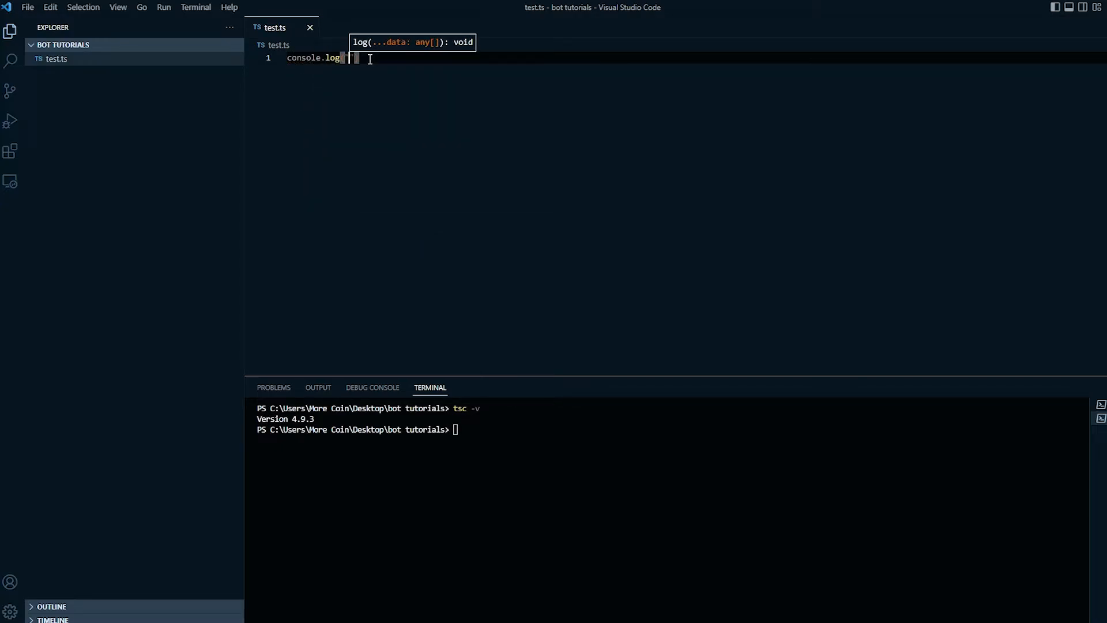
text(("hello"))
click(674, 429)
text(t)
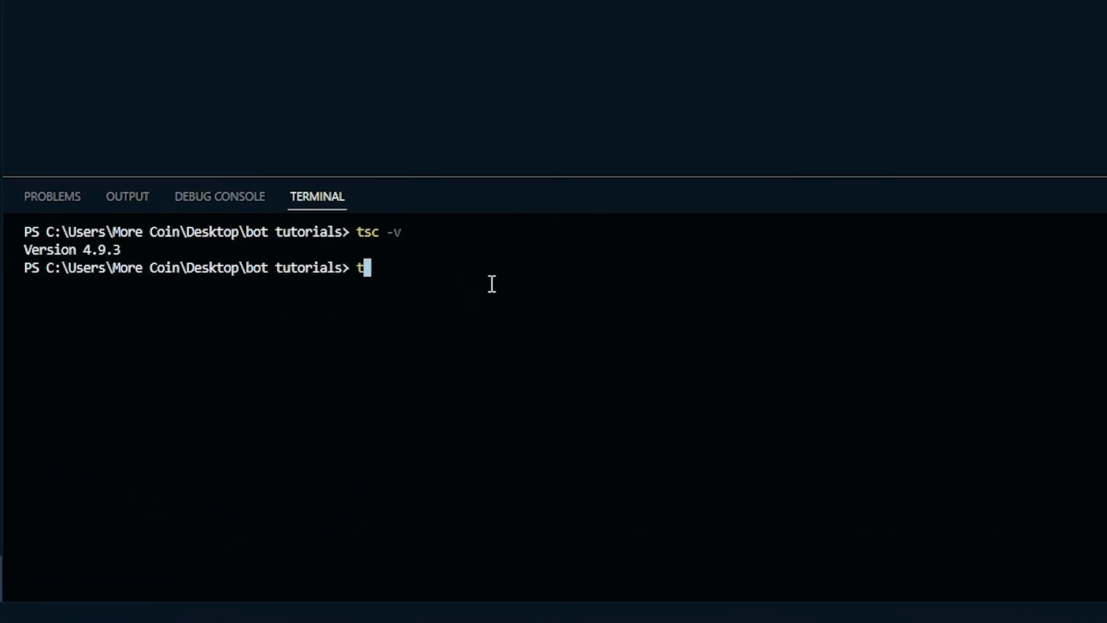
text(sc test.)
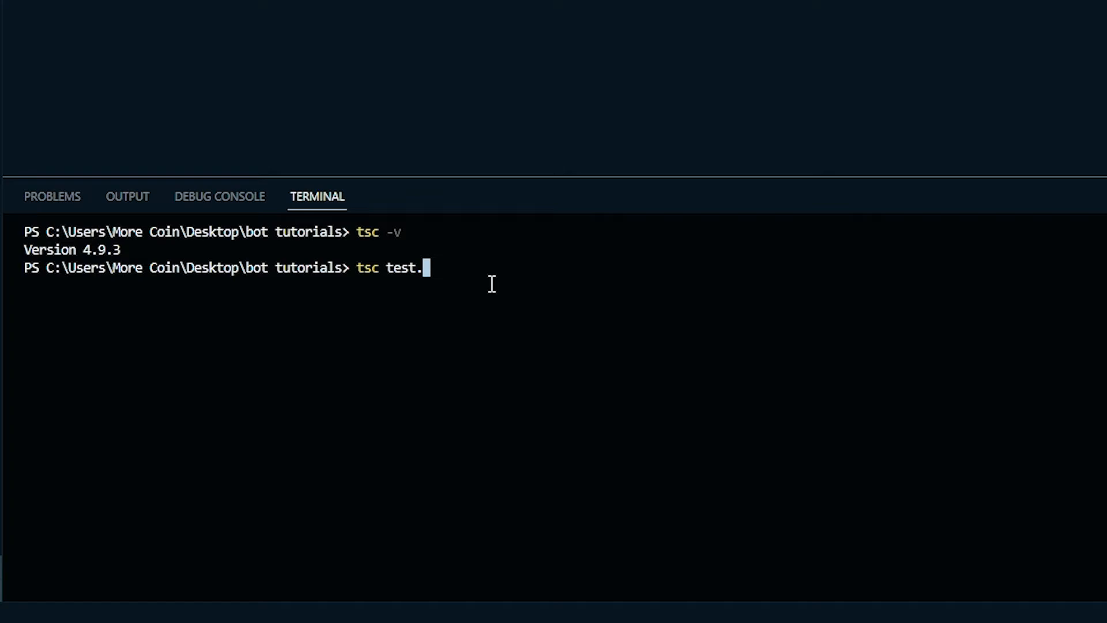
key(Return)
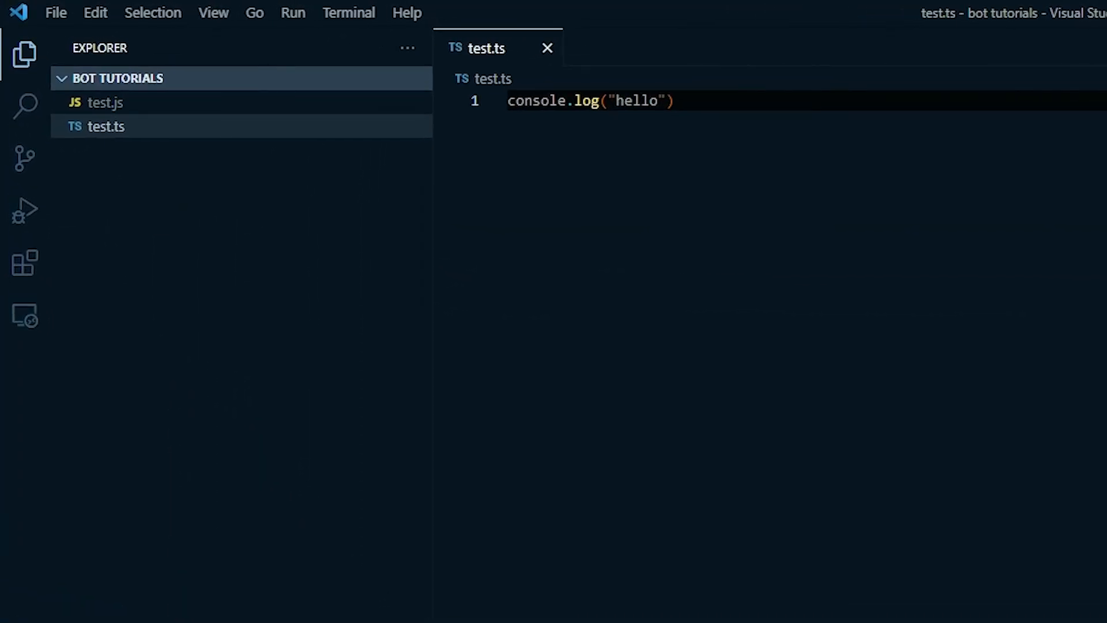
text(no)
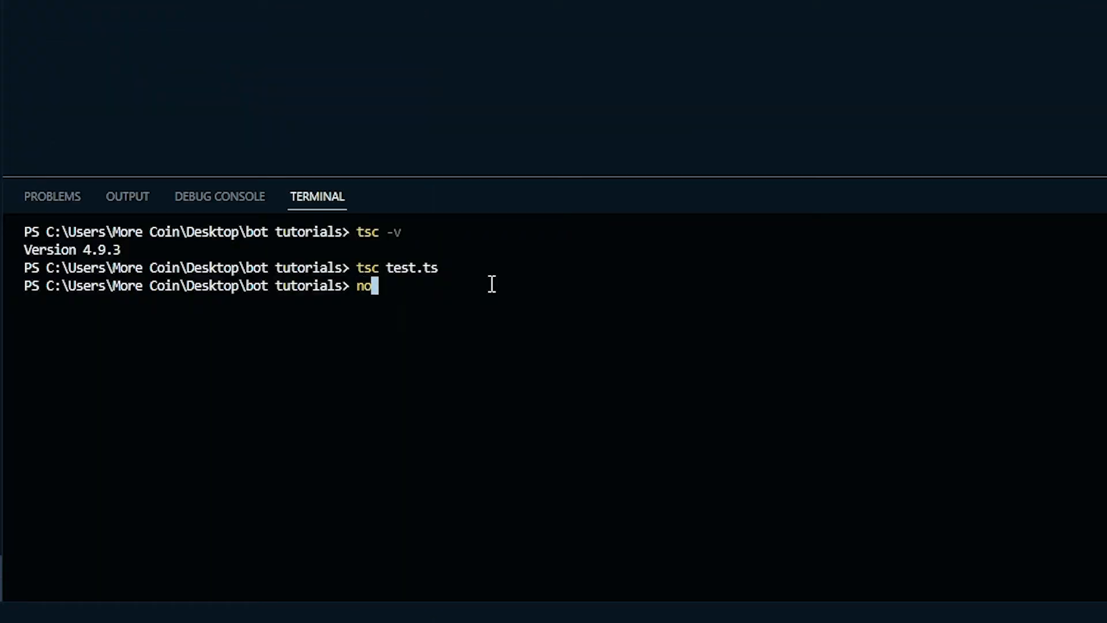
text(de test)
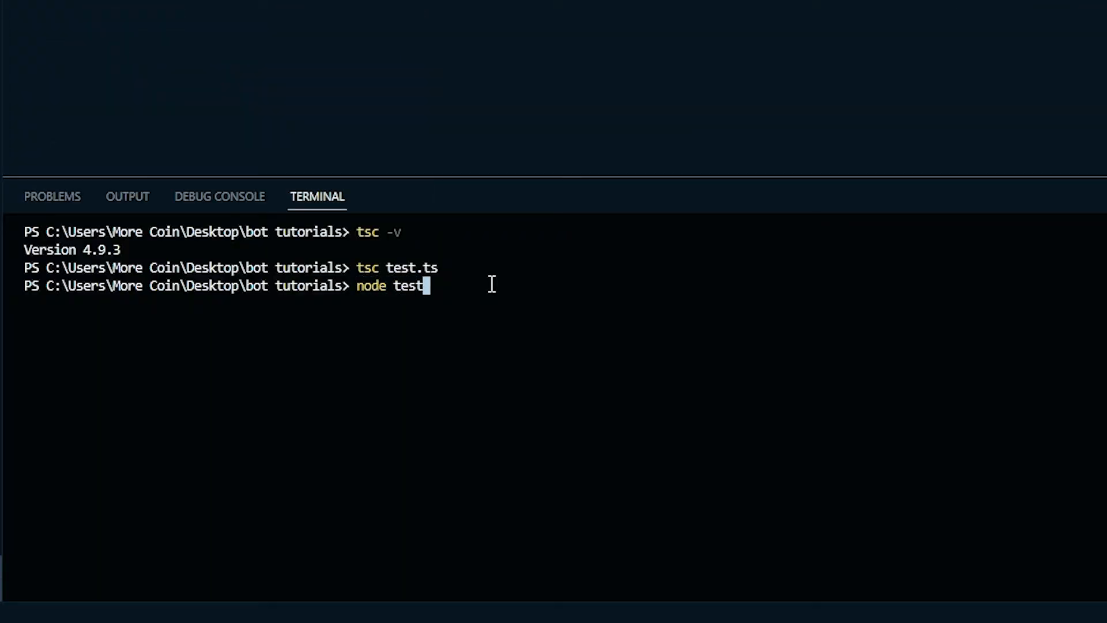